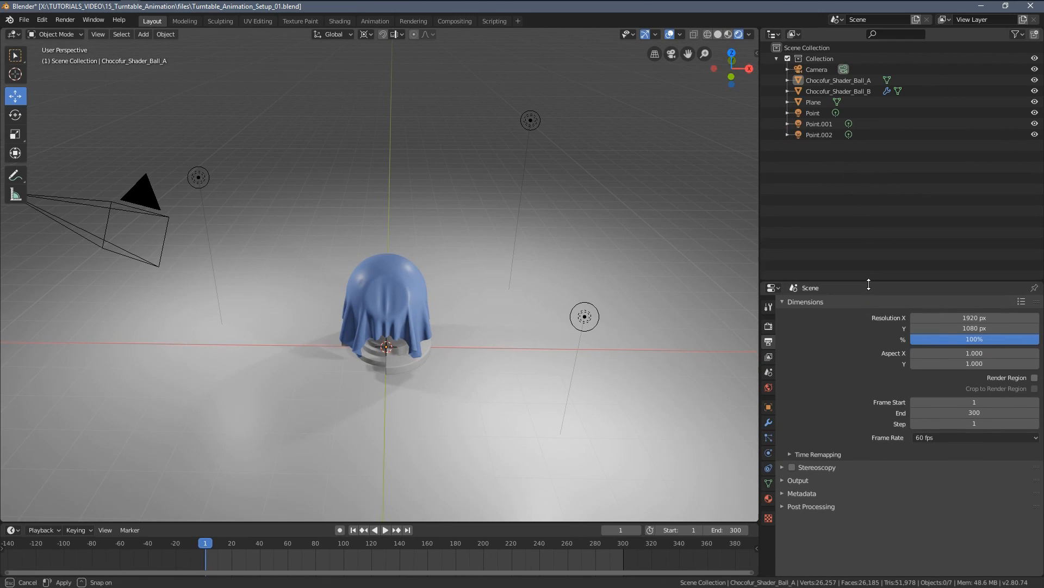
# Switch the Outliner area to a Graph Editor.
pyautogui.click(775, 34)
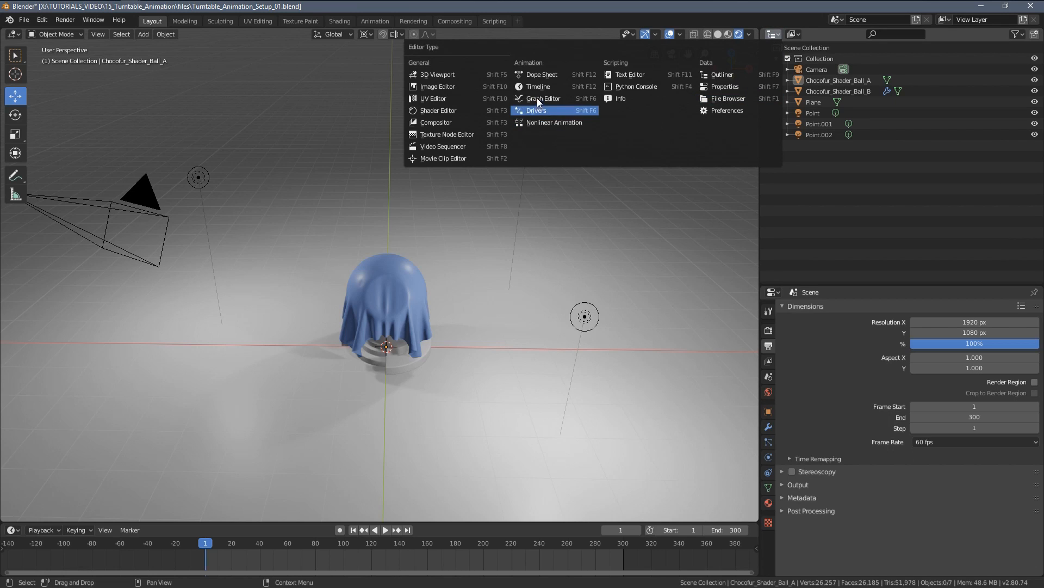
pyautogui.click(536, 110)
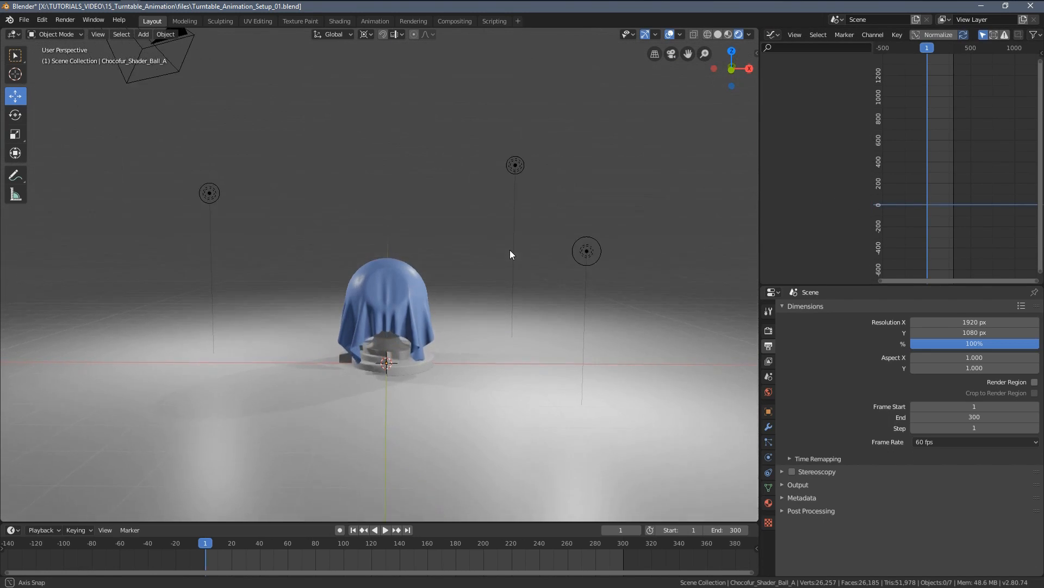
# Add a Plain Axes empty at the world origin.
pyautogui.click(142, 33)
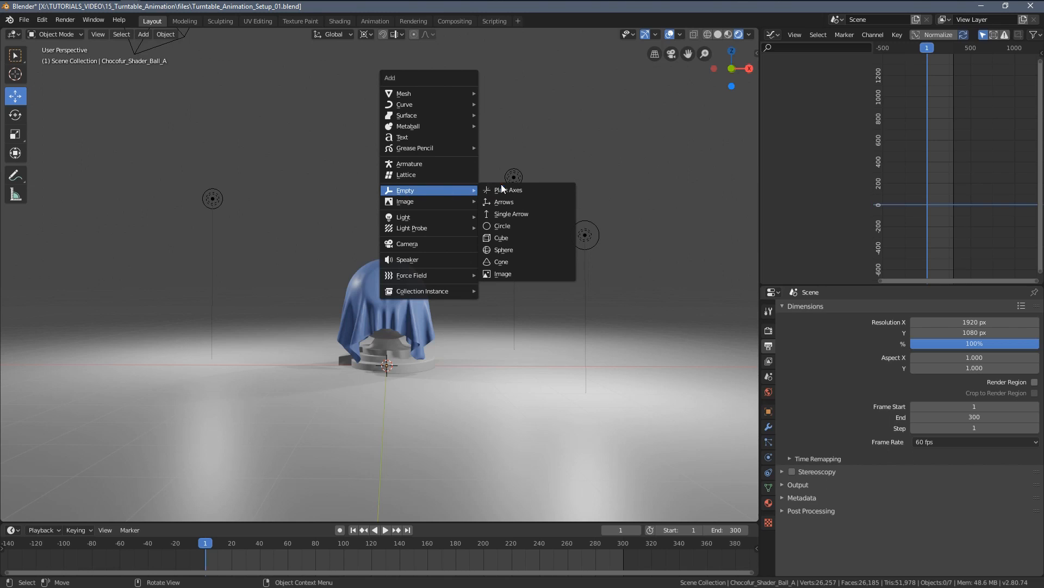
pyautogui.moveTo(508, 189)
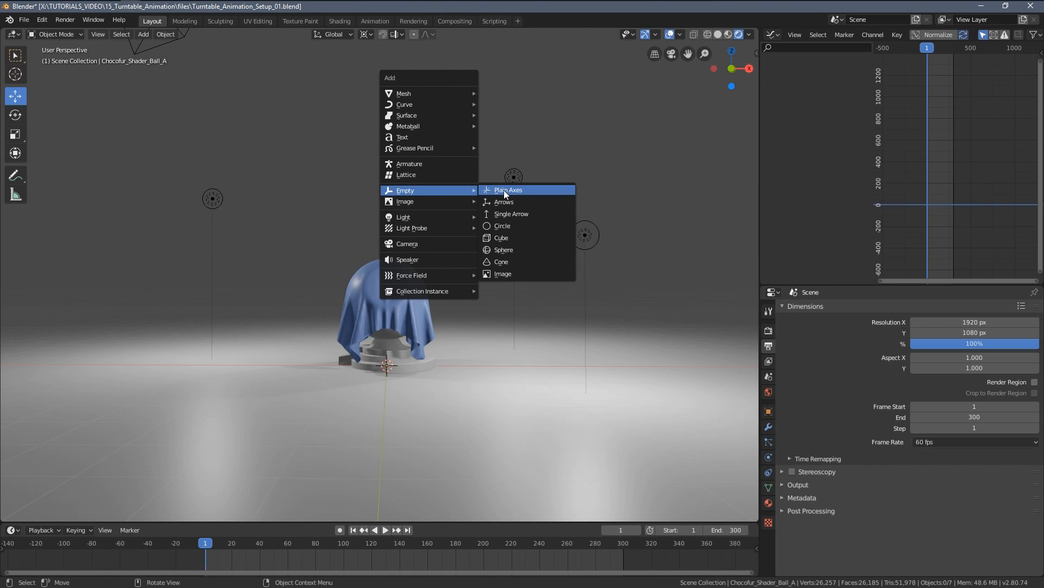
pyautogui.click(508, 189)
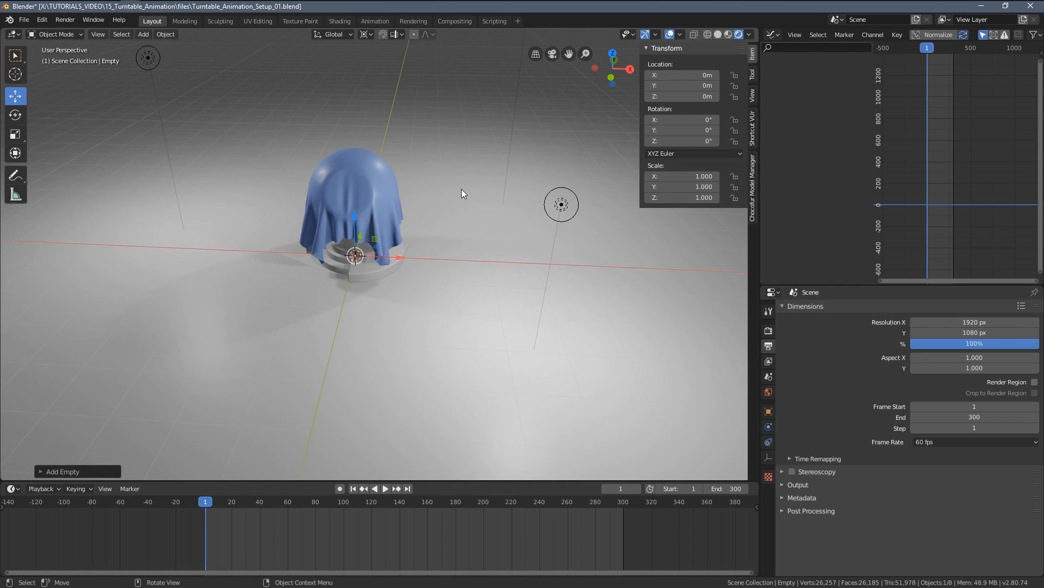
# Keyframe the Empty's rotation at frame 1 (0°) and frame 150 (180° on Z), then play back.
pyautogui.press('i')
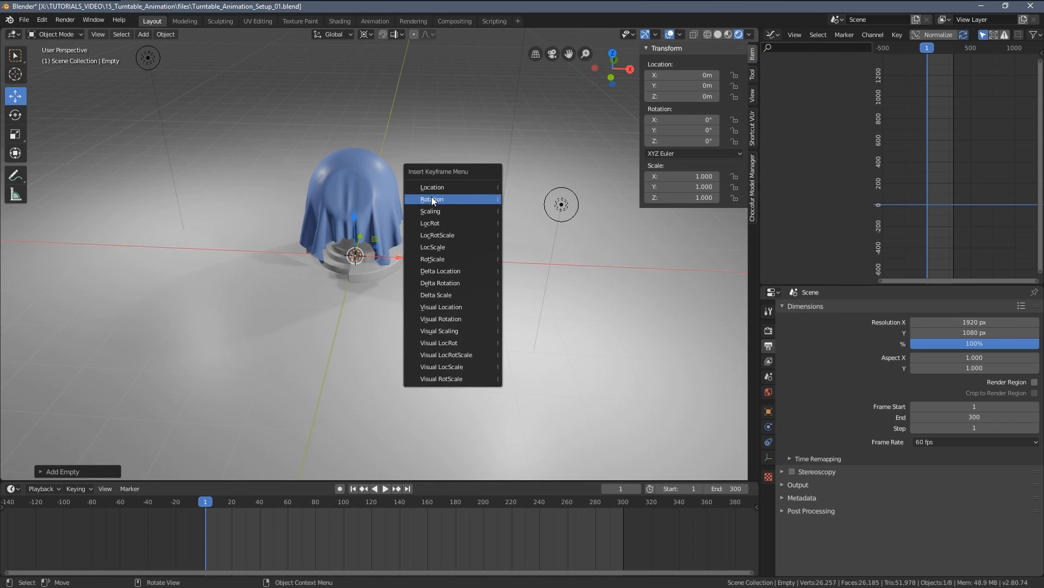
pyautogui.click(431, 198)
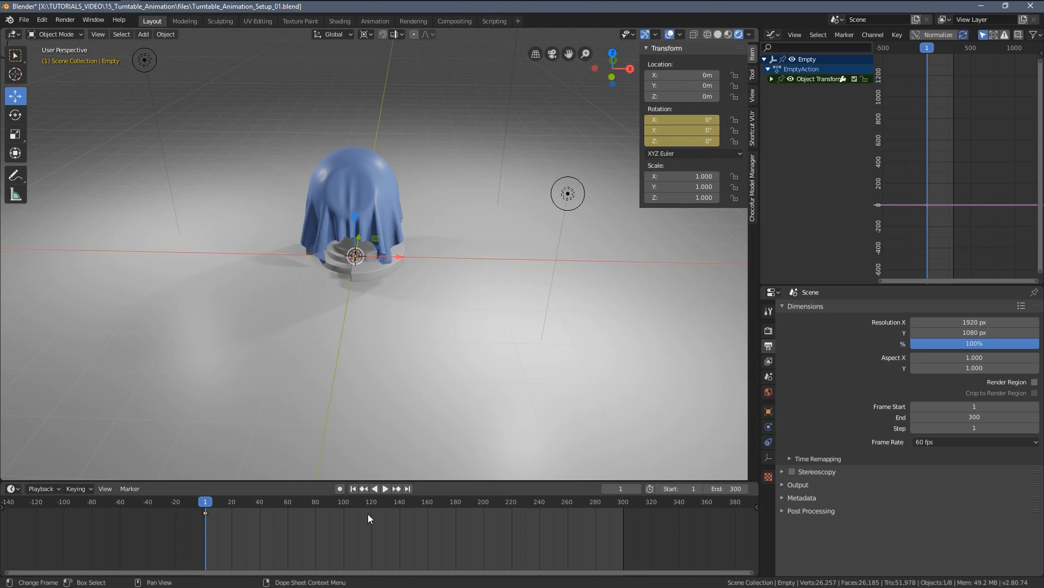
pyautogui.click(384, 489)
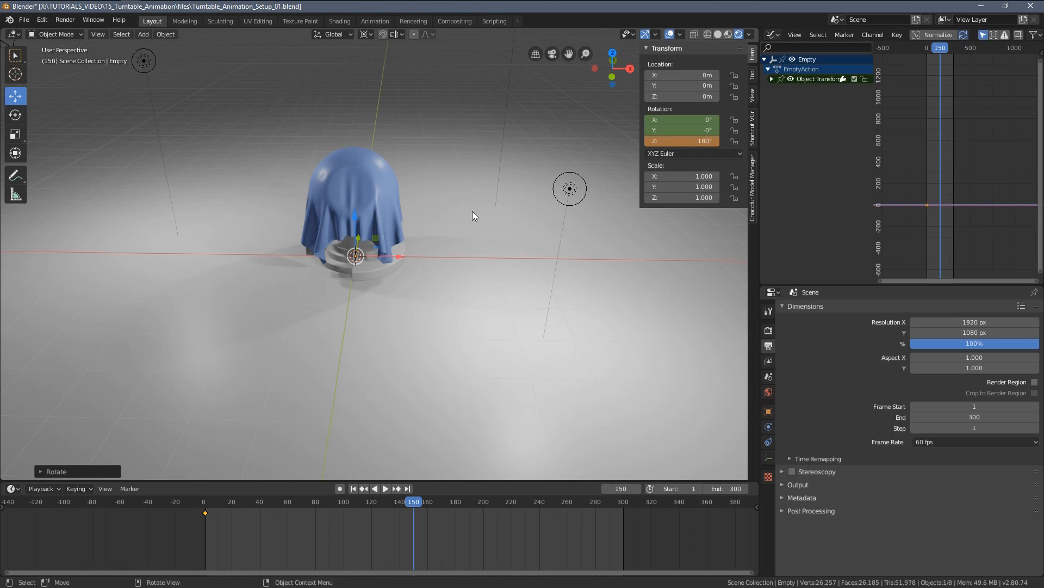
pyautogui.press('i')
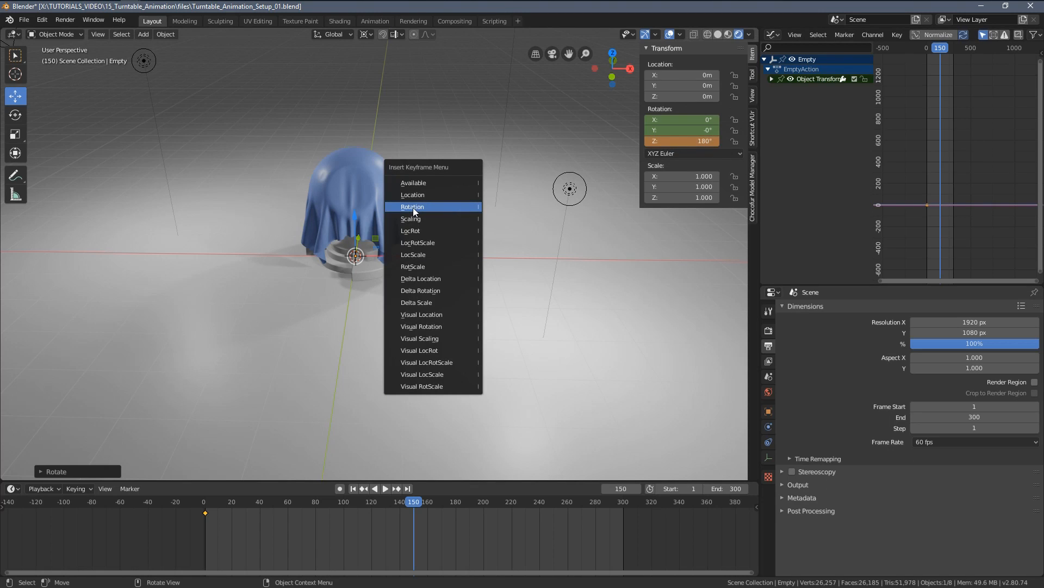
pyautogui.click(413, 207)
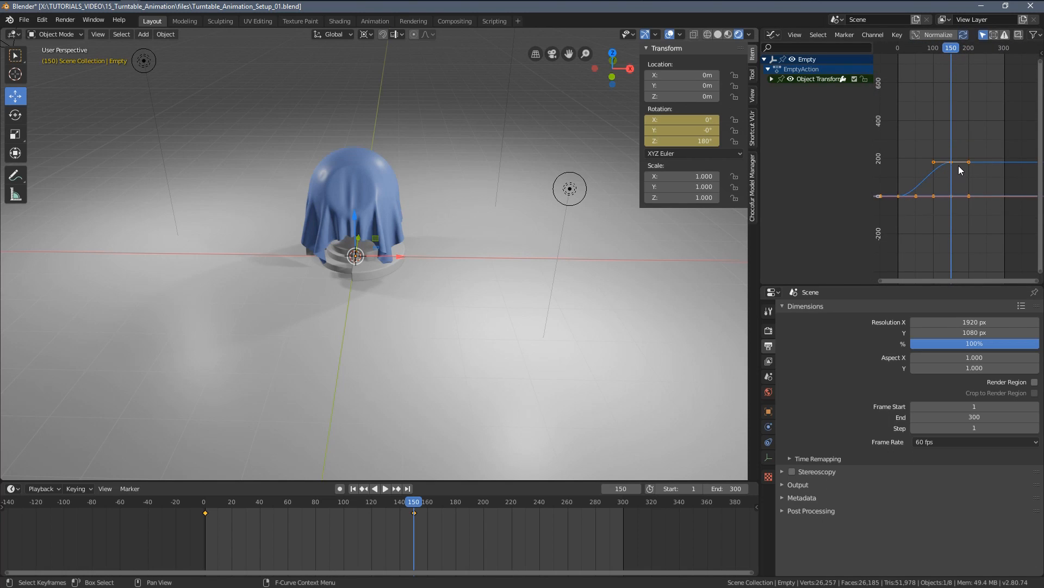
pyautogui.click(385, 489)
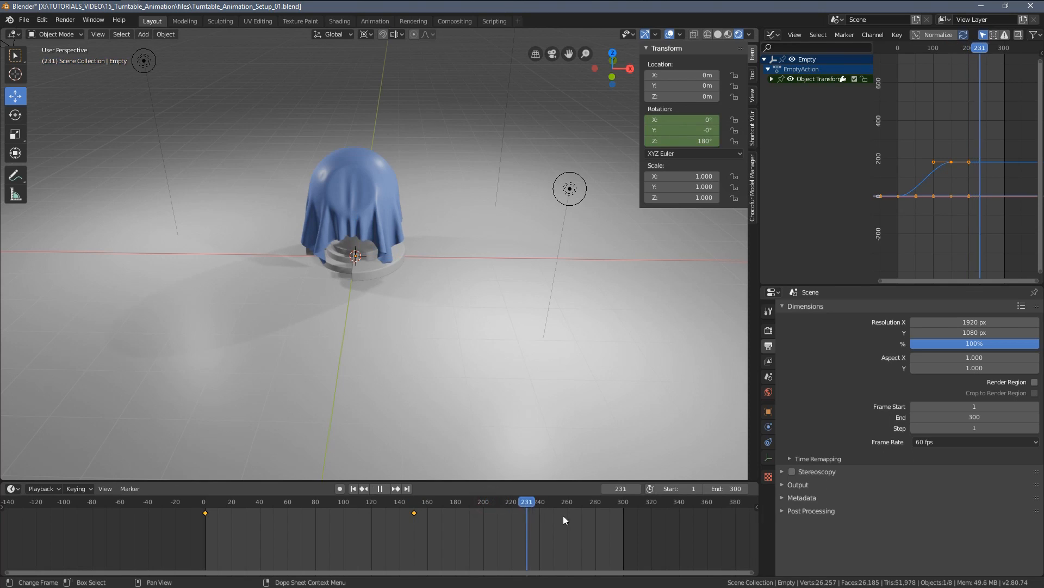
# At frame 300, rotate the Empty to 360° on Z and keyframe its rotation.
pyautogui.click(621, 500)
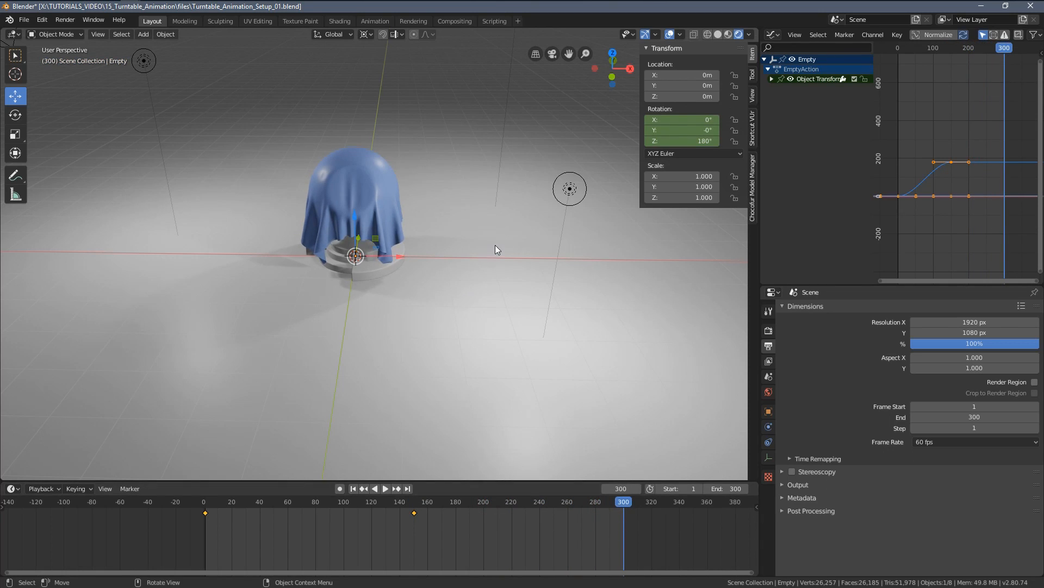
pyautogui.press('r')
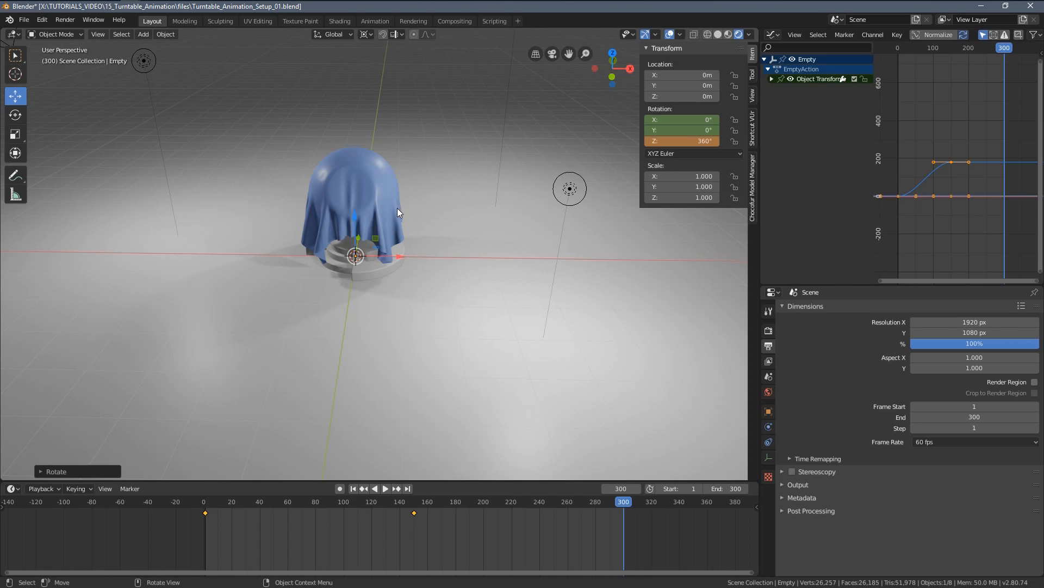
pyautogui.press('i')
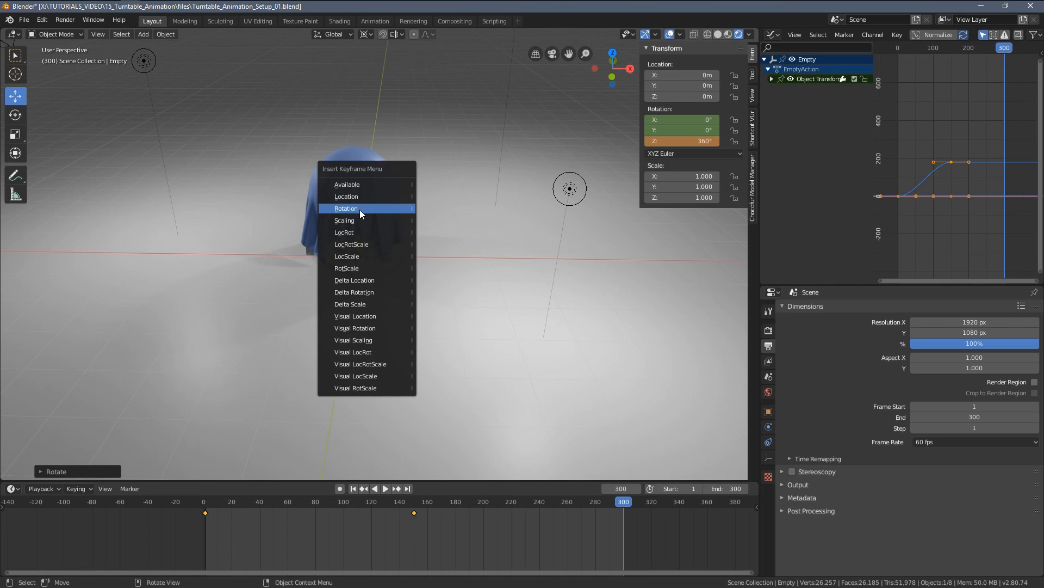
pyautogui.click(346, 208)
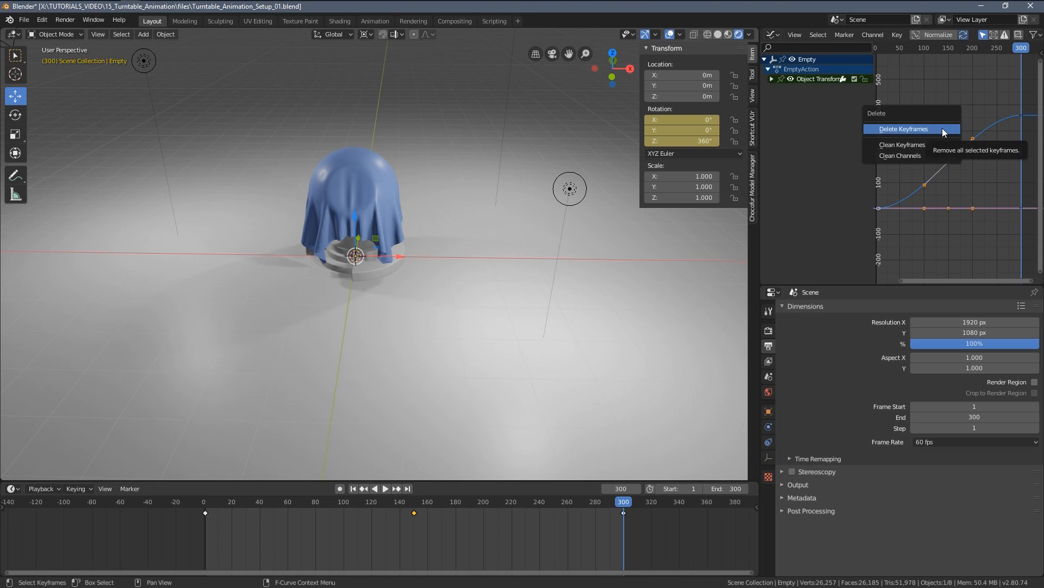
# Delete the frame-150 rotation keyframes, leaving one curve from 0° to 360°.
pyautogui.click(900, 129)
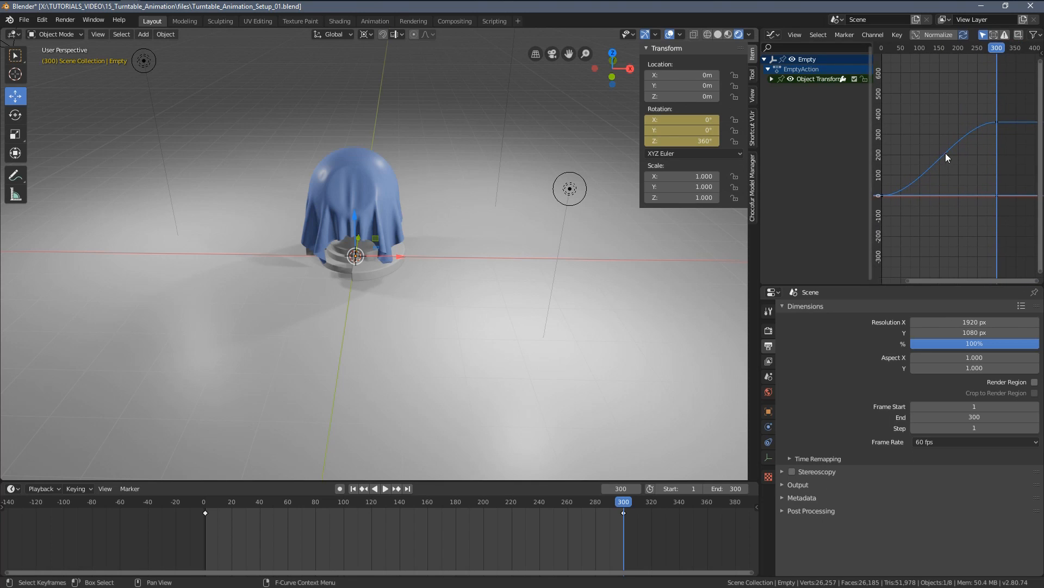
pyautogui.moveTo(935, 154)
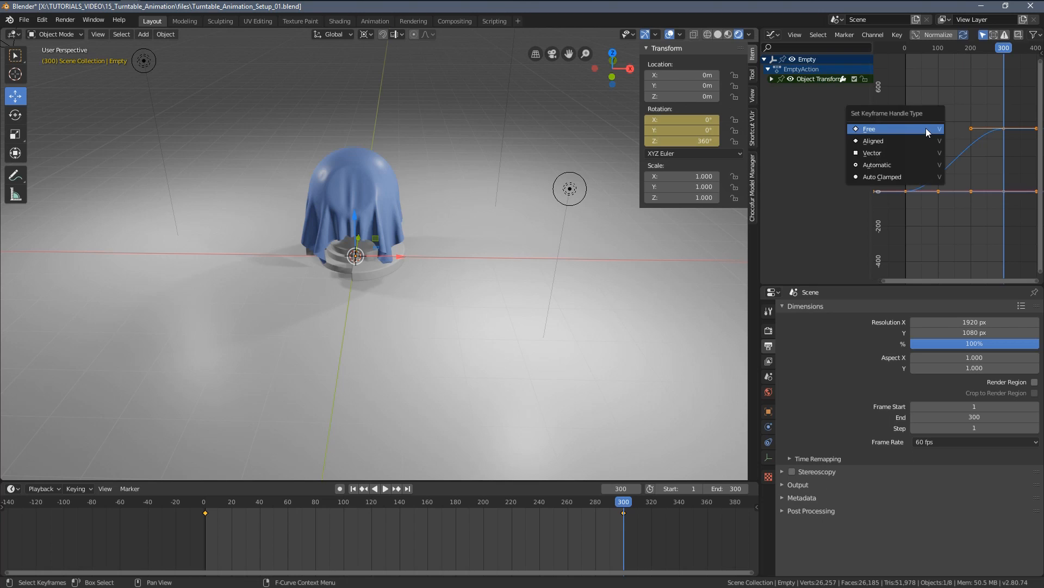
pyautogui.moveTo(872, 152)
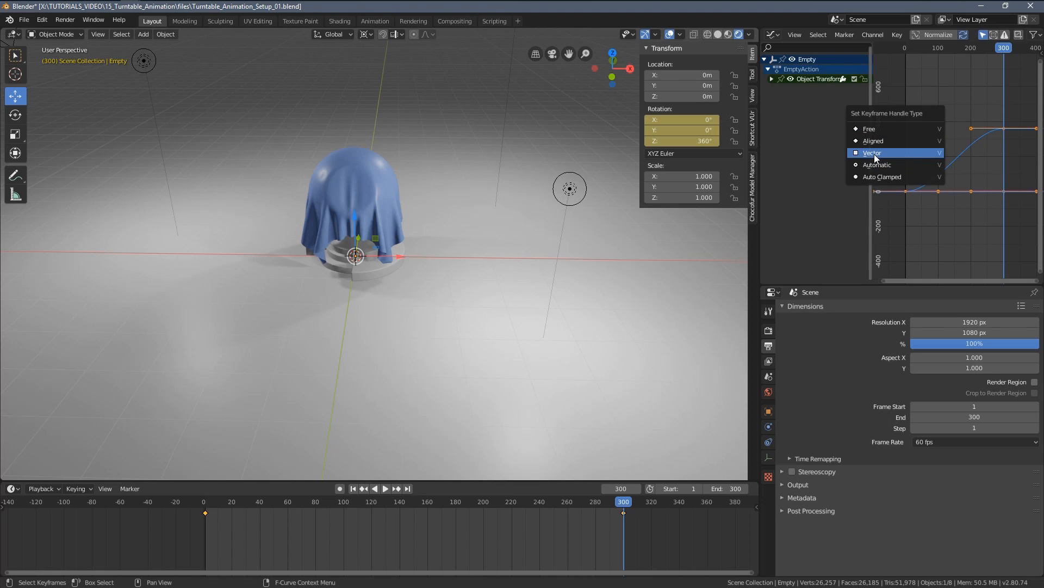
# Set all the Empty's rotation keyframes to Vector handles for constant speed.
pyautogui.click(872, 153)
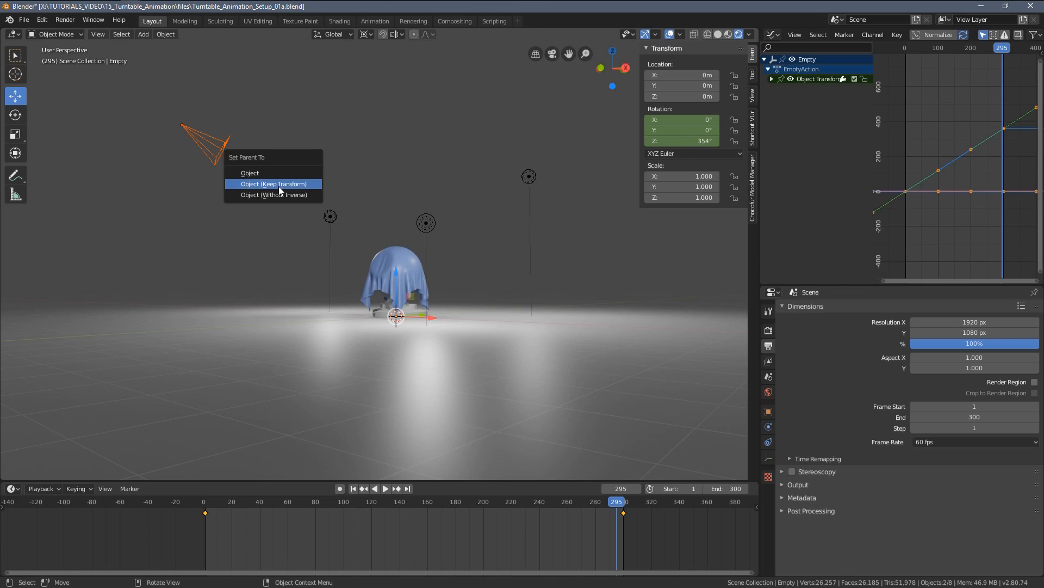
# Parent the camera to the Empty with Keep Transform and scrub frames to check the orbit.
pyautogui.click(272, 183)
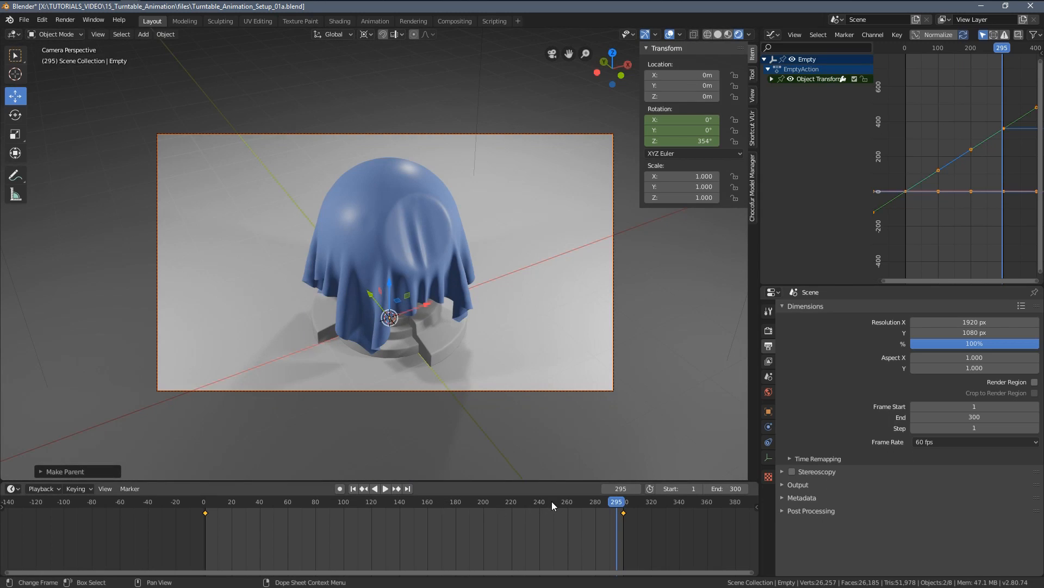
pyautogui.click(386, 488)
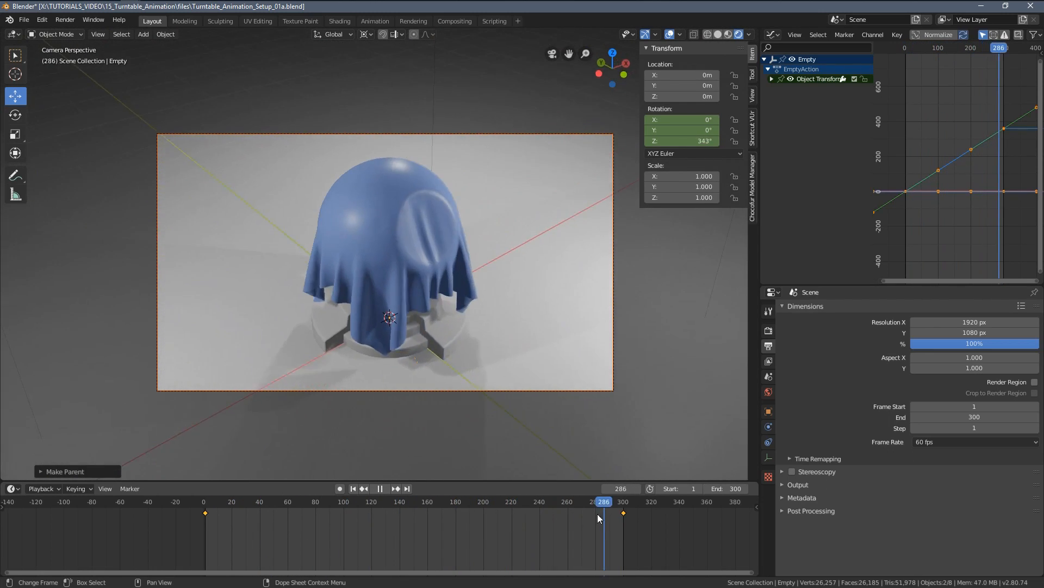
pyautogui.click(212, 500)
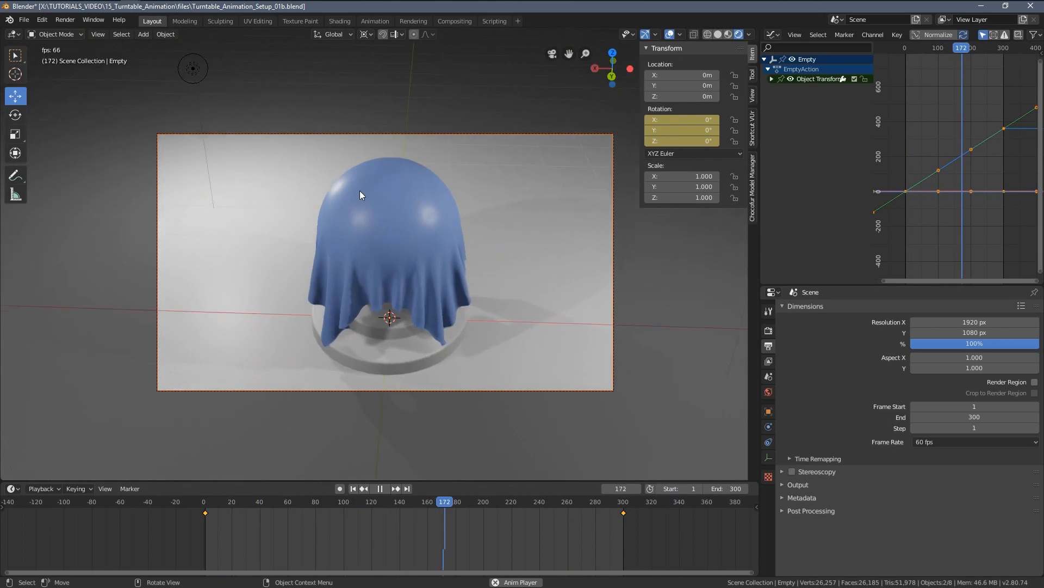
# Stop playback and parent the three point lights to the Empty with Keep Transform.
pyautogui.click(384, 489)
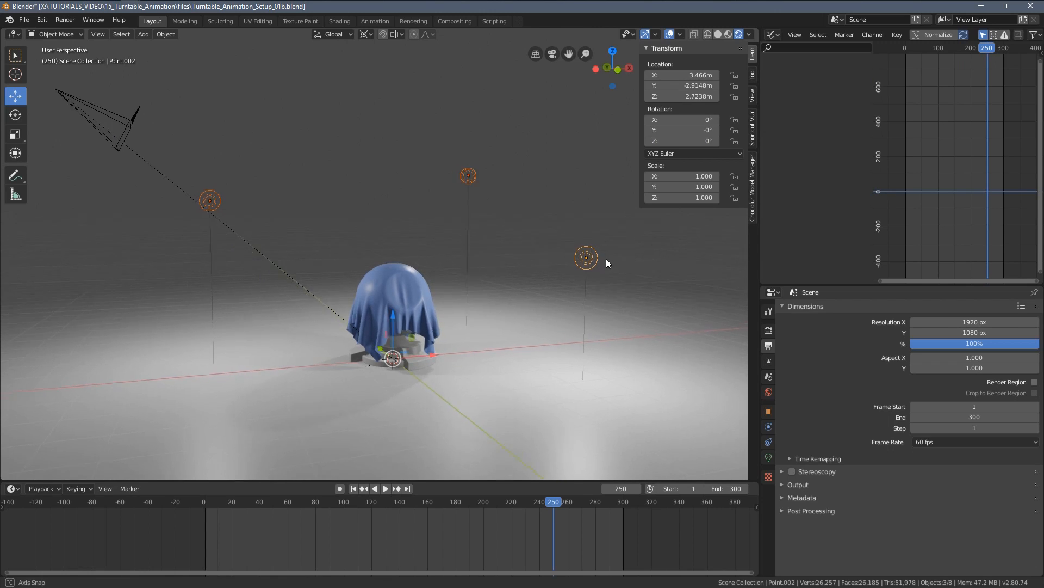
pyautogui.moveTo(606, 263); pyautogui.dragTo(545, 287)
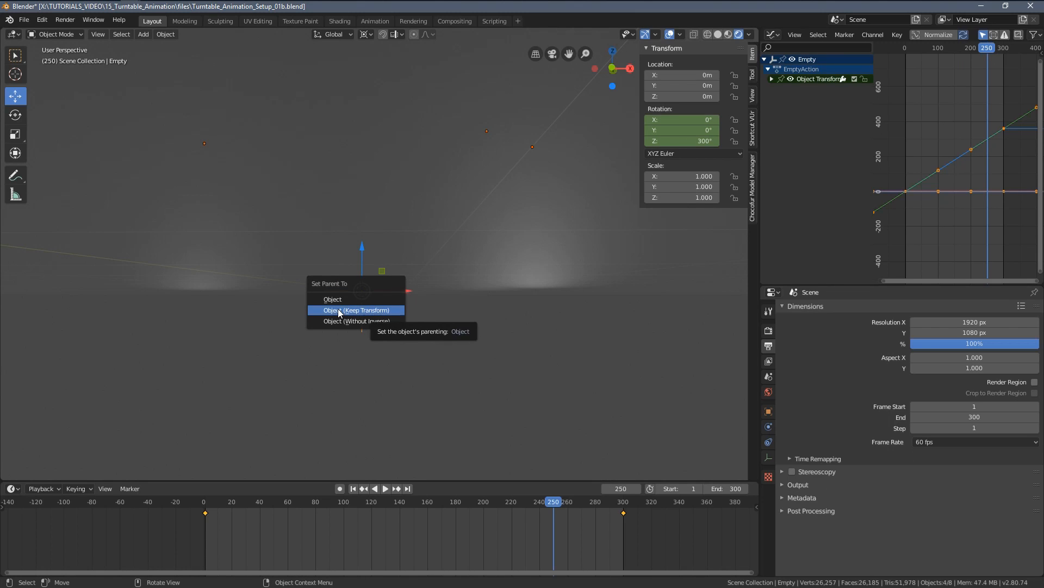
pyautogui.click(355, 310)
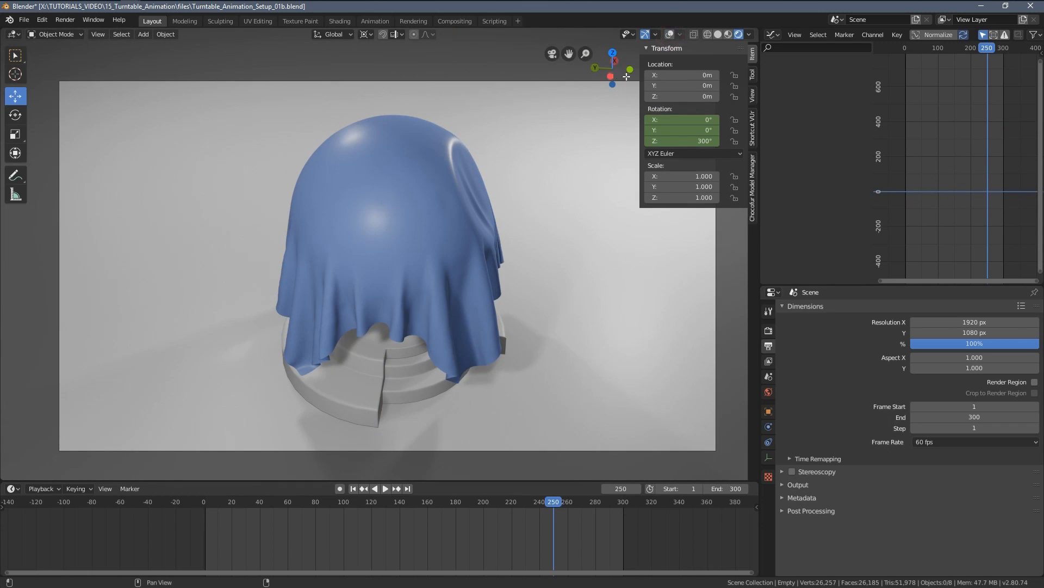
# Play the animation through the camera view, camera and lights circling the draped ball.
pyautogui.click(385, 489)
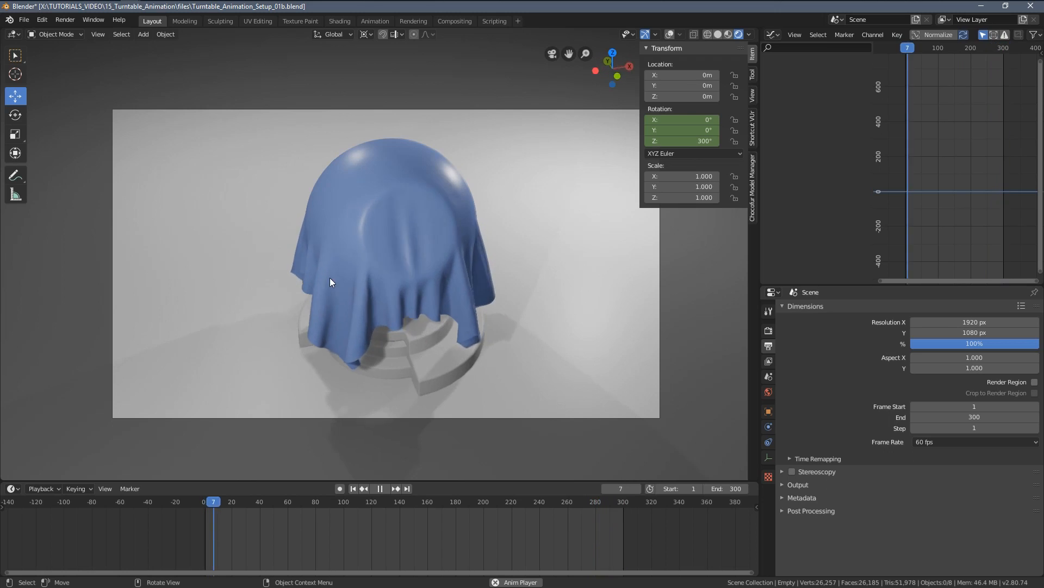
pyautogui.click(379, 489)
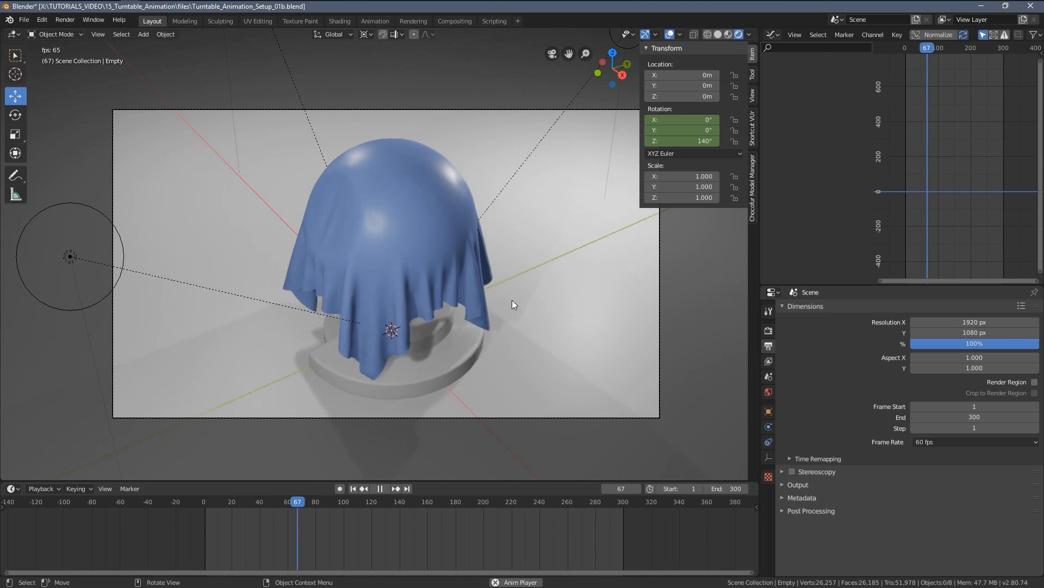
pyautogui.click(379, 489)
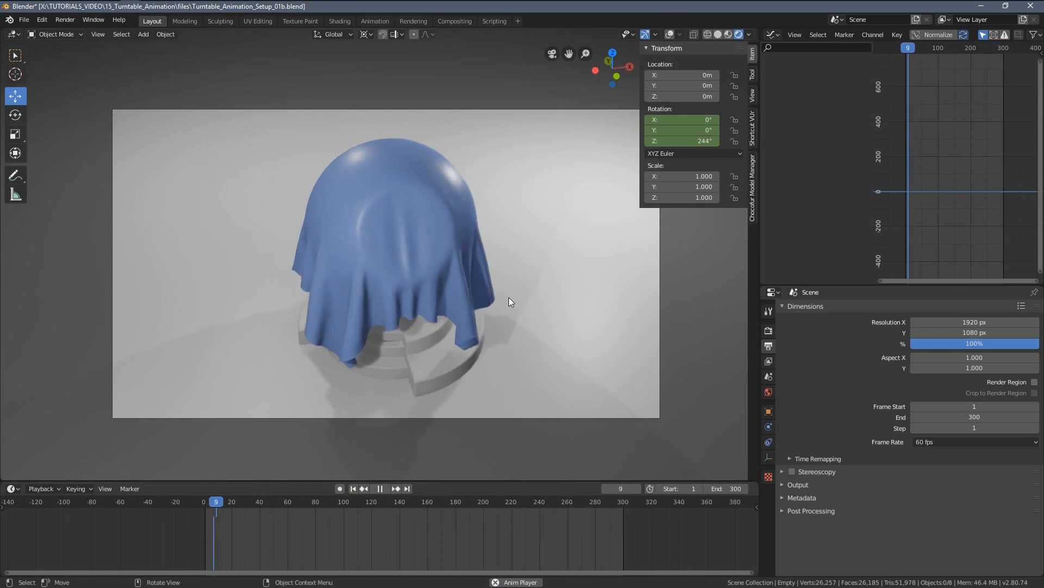
pyautogui.click(379, 489)
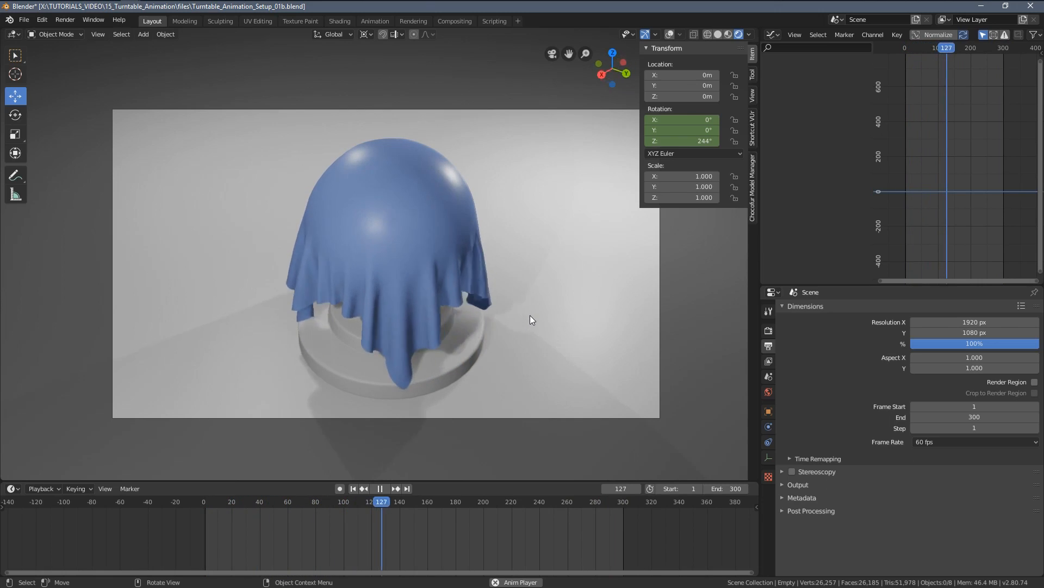